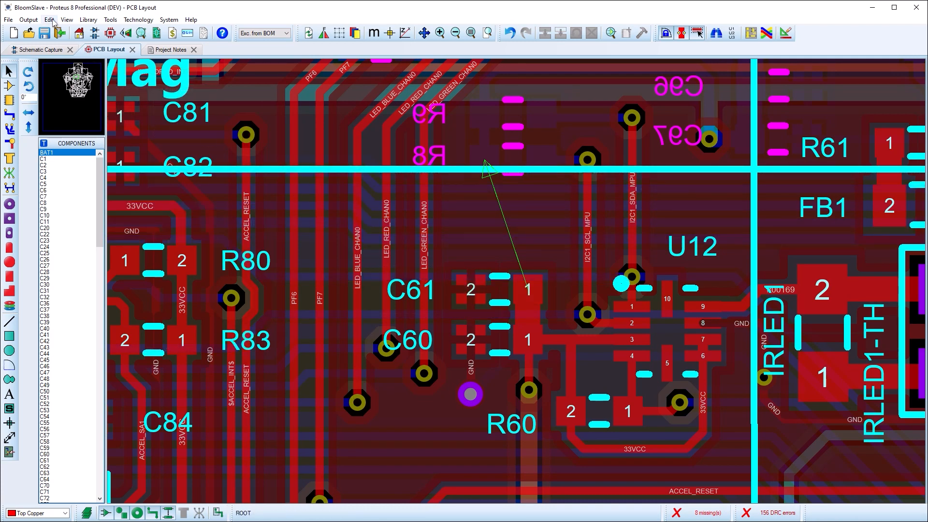
Open the Remove/Restore Non-Functional Pads dialog, set to remove unused pads from vias.
click(49, 20)
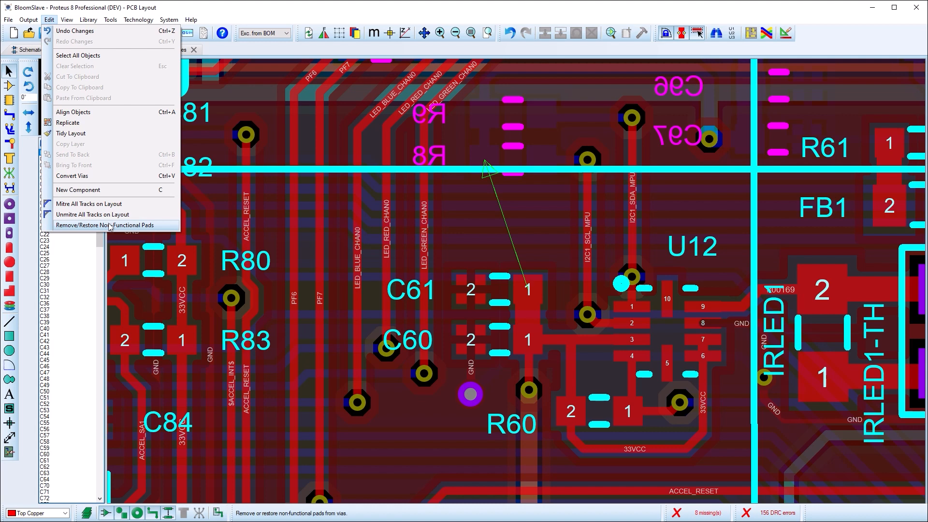
click(105, 224)
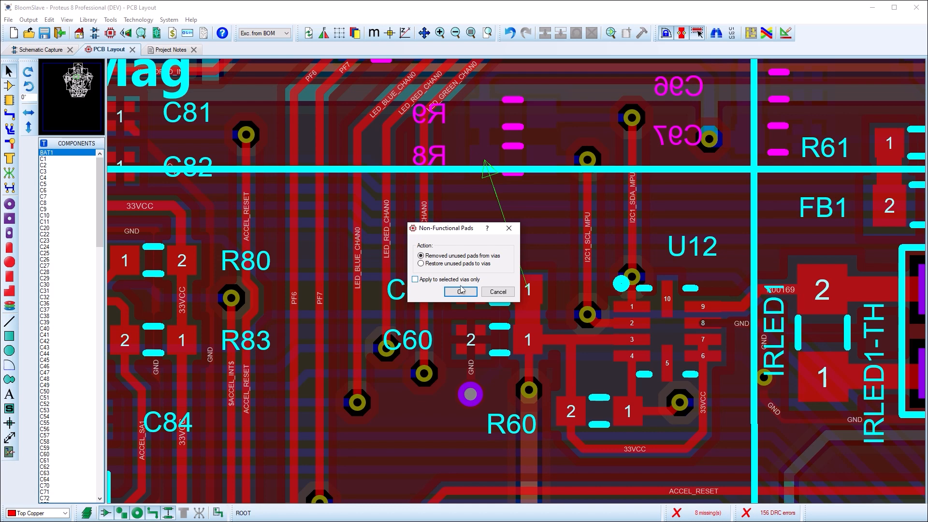
Remove unused via pads, then hide the Top Copper and Bottom Copper layers.
click(461, 291)
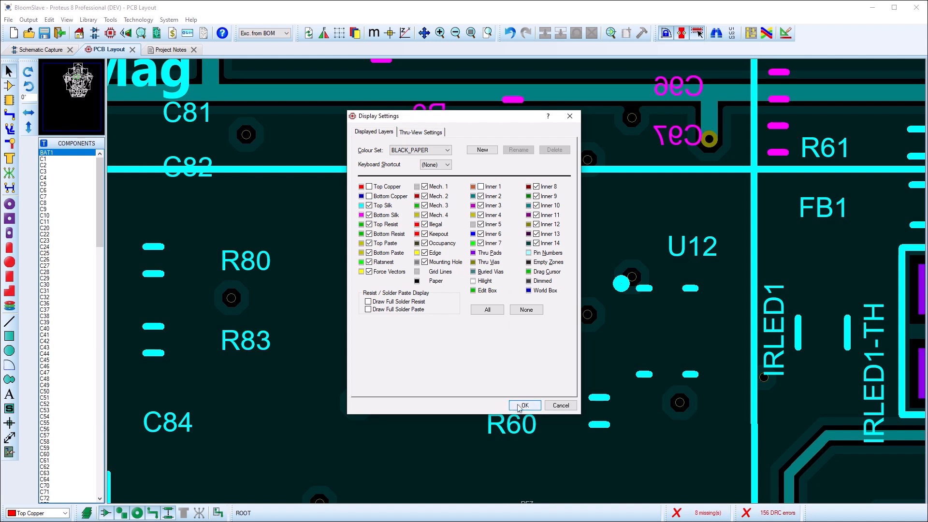
click(523, 405)
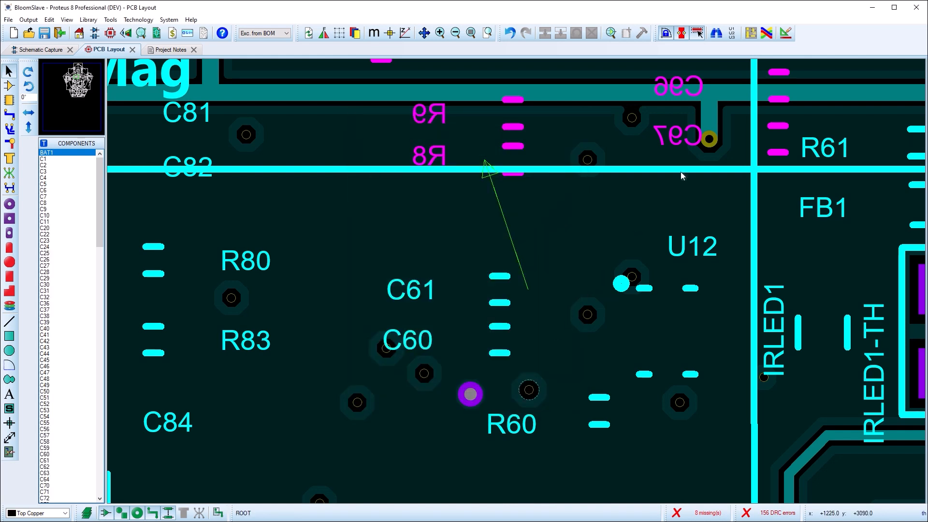
mouse_move(787, 33)
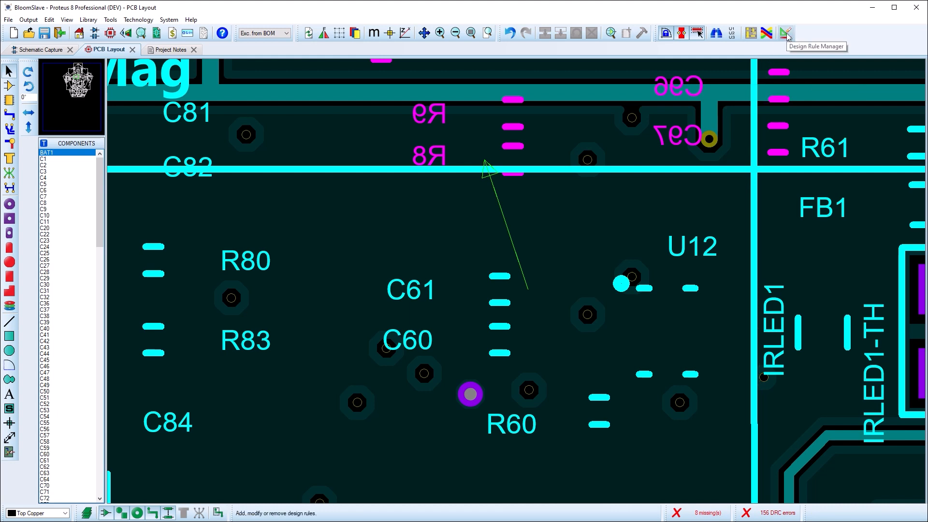
click(786, 32)
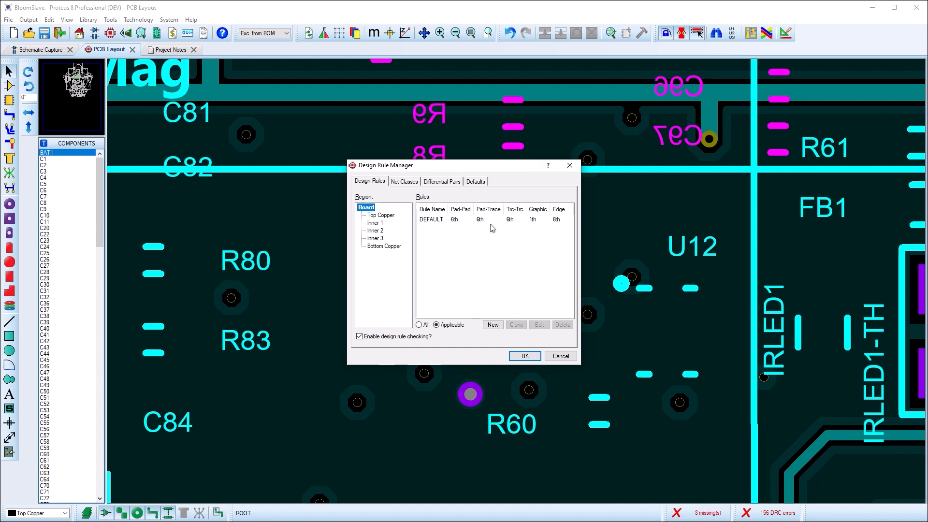
click(431, 219)
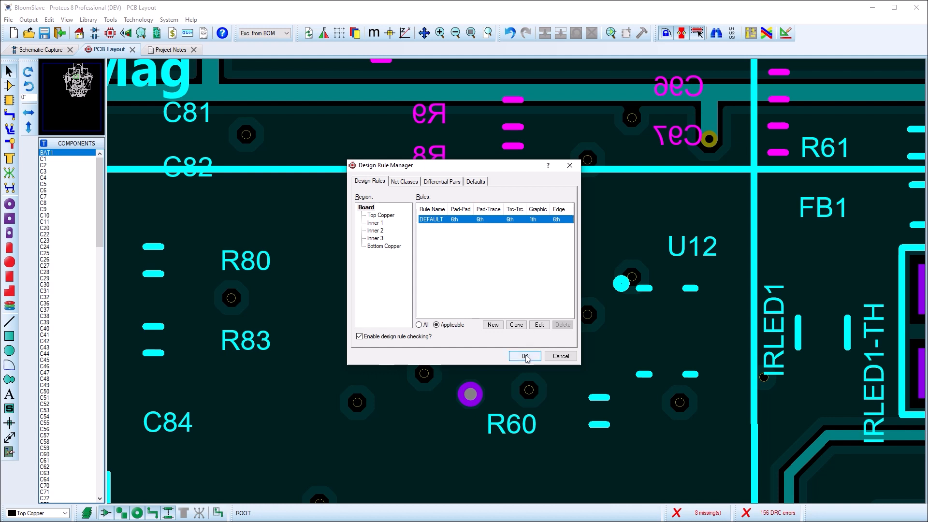
click(523, 355)
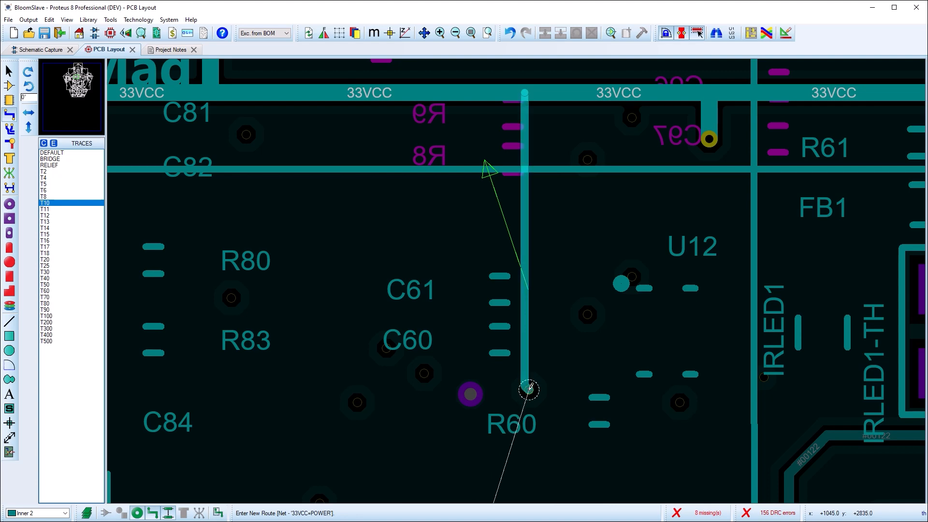
Finish the Inner 2 33VCC track on the via above R60.
click(527, 388)
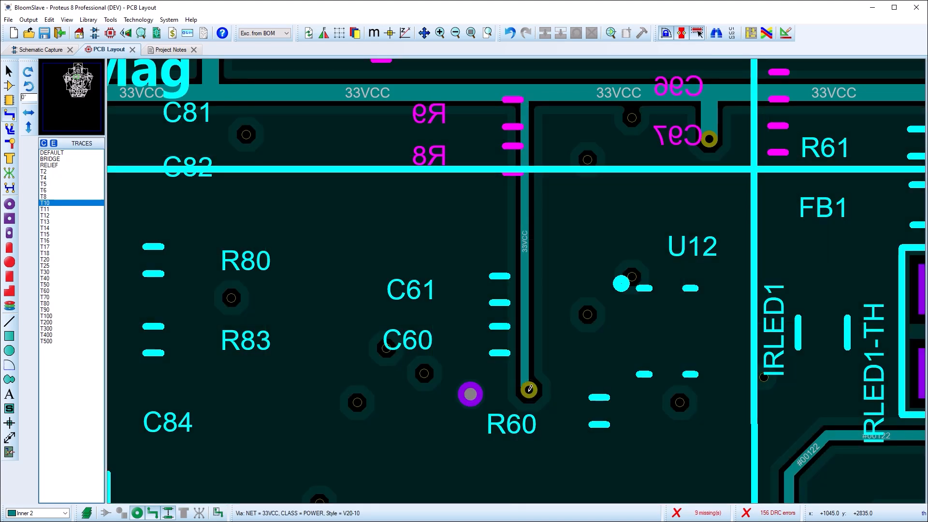